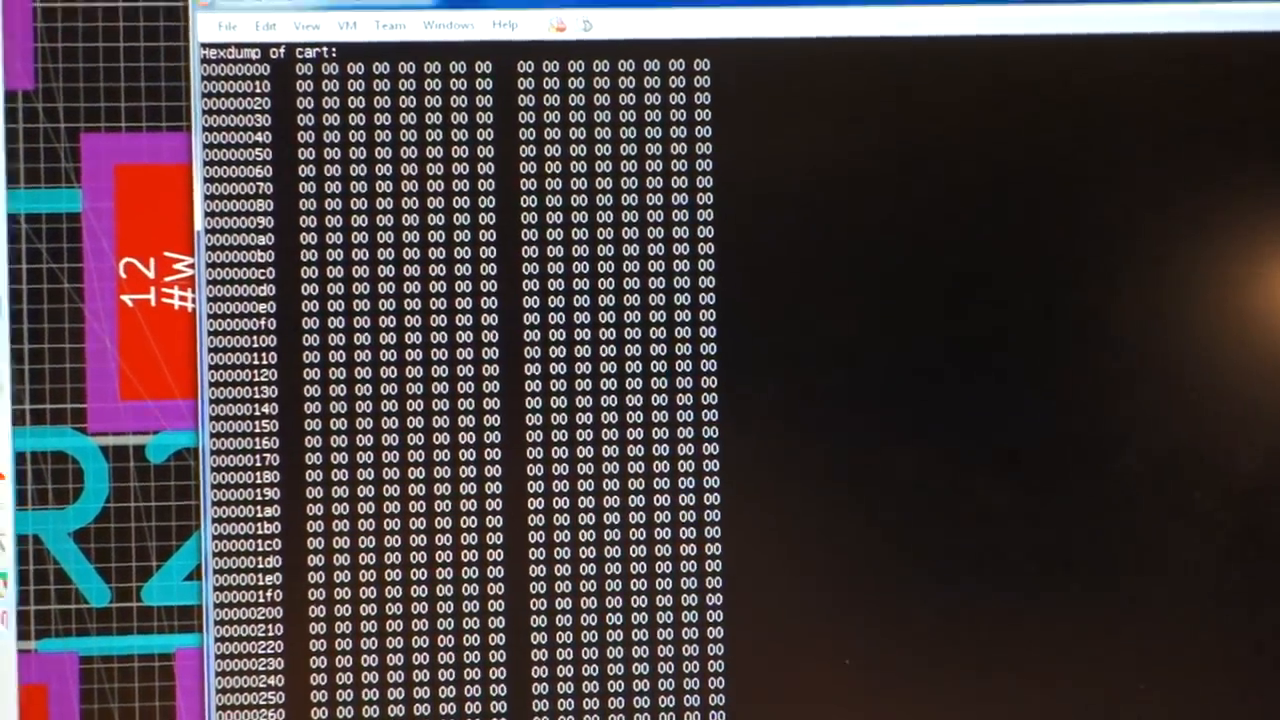
scroll("down", 3)
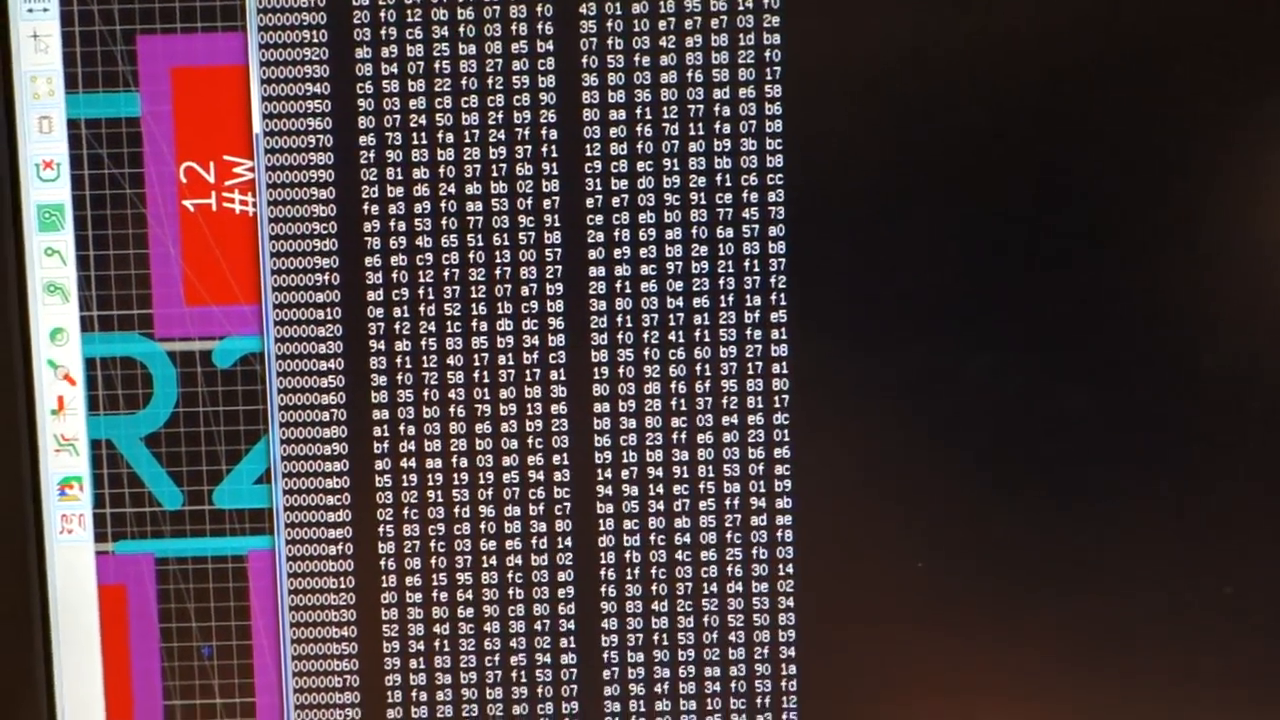
scroll("down", 3)
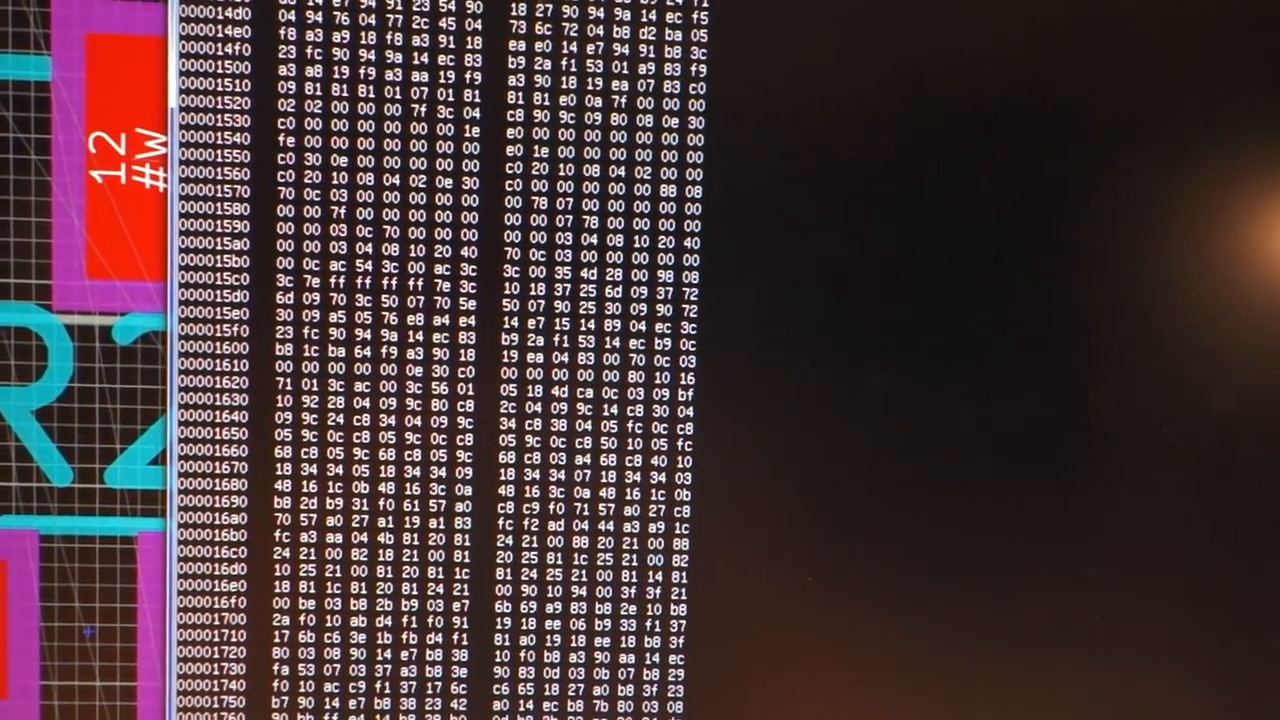
scroll("down", 3)
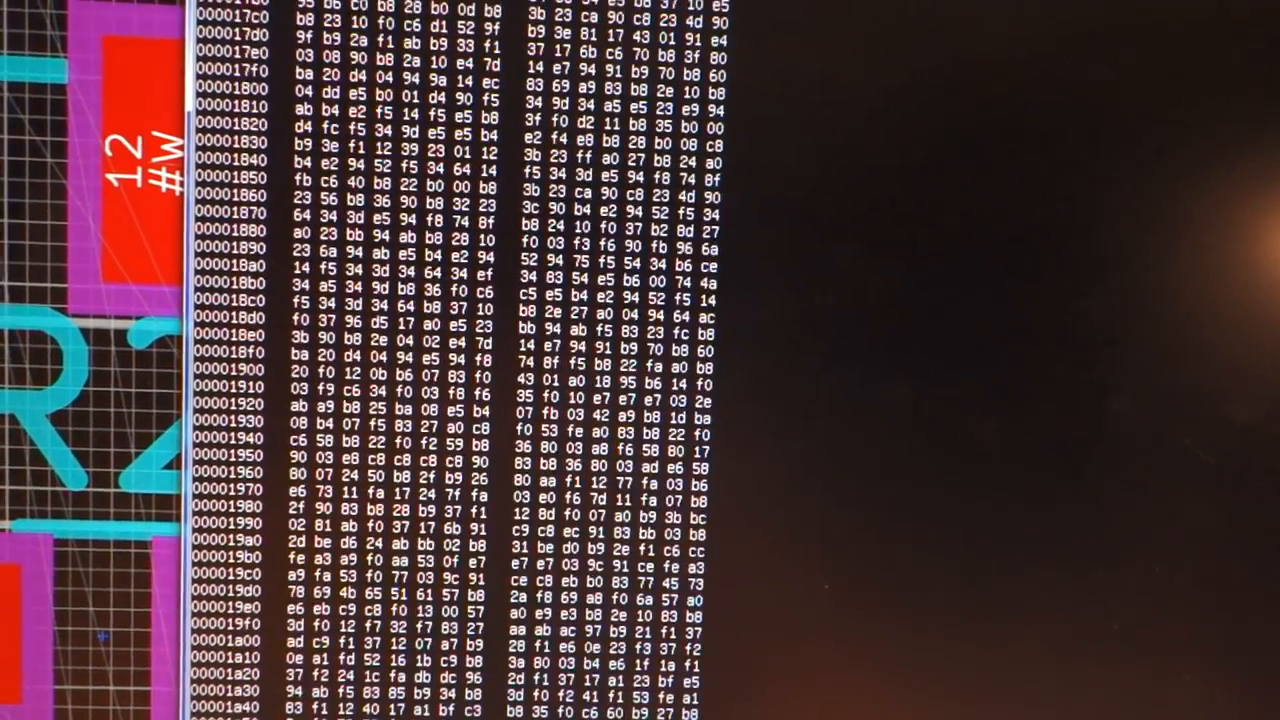